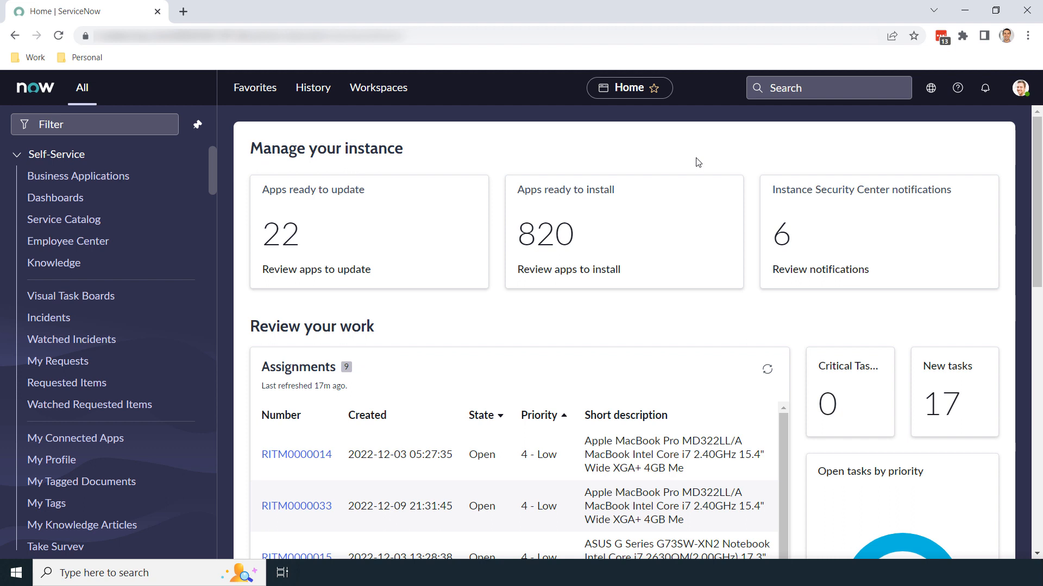
Step: Filter the navigator for 'HAM Resource Categories' and open that module
left_click(94, 124)
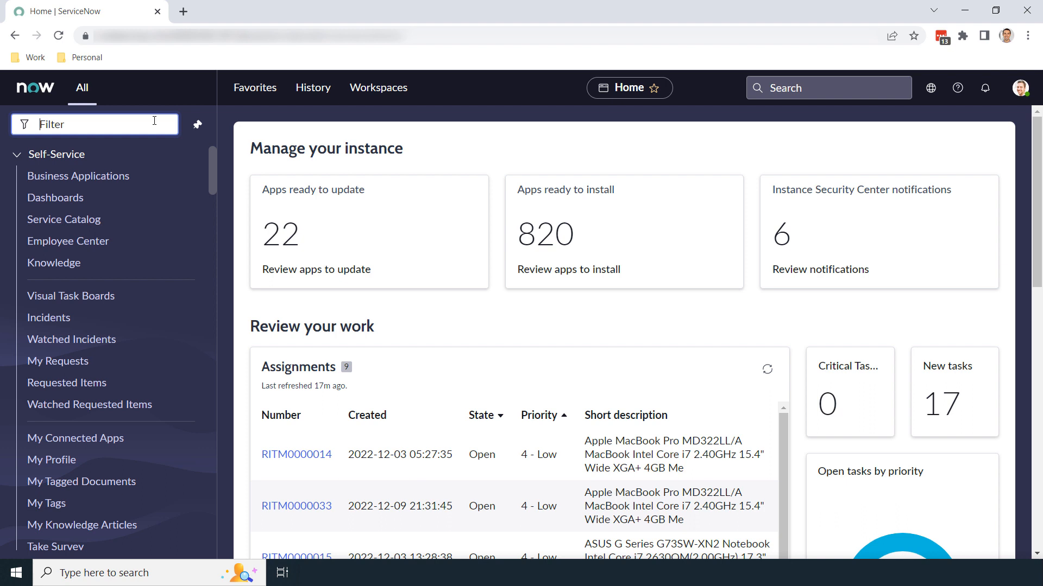
type("HAM Resour")
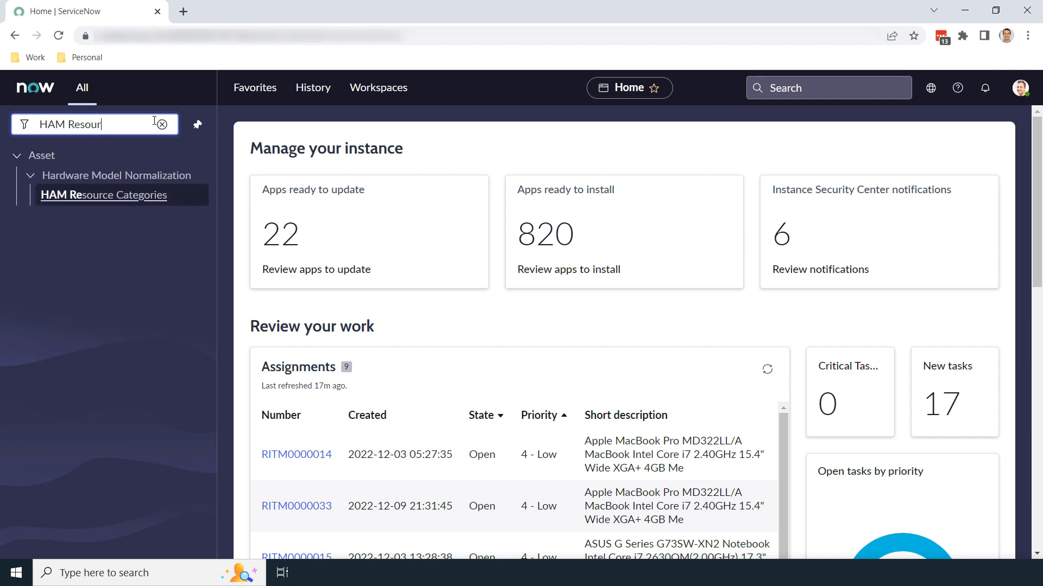
type("M Resource Categories")
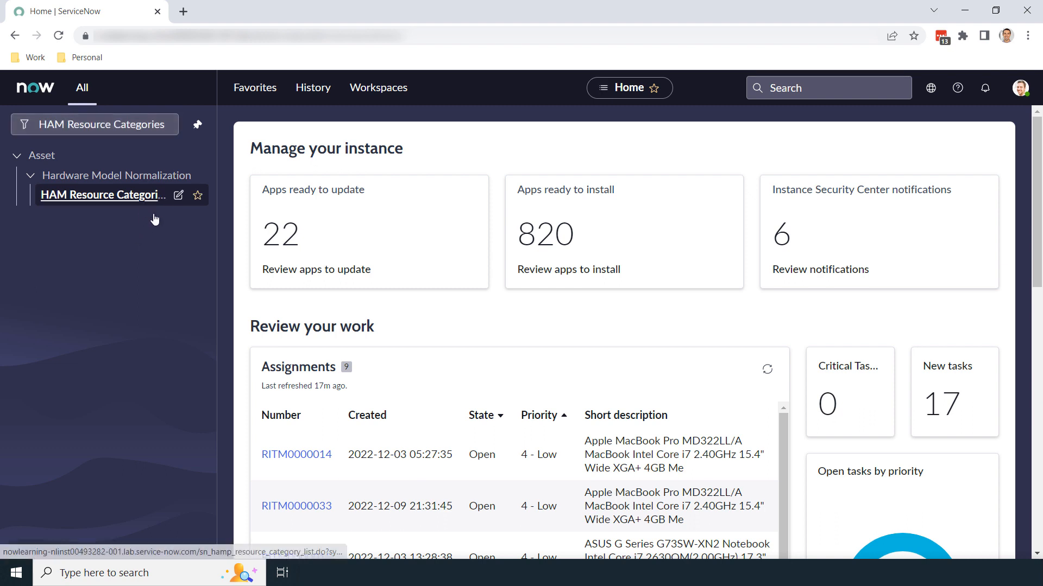
left_click(102, 194)
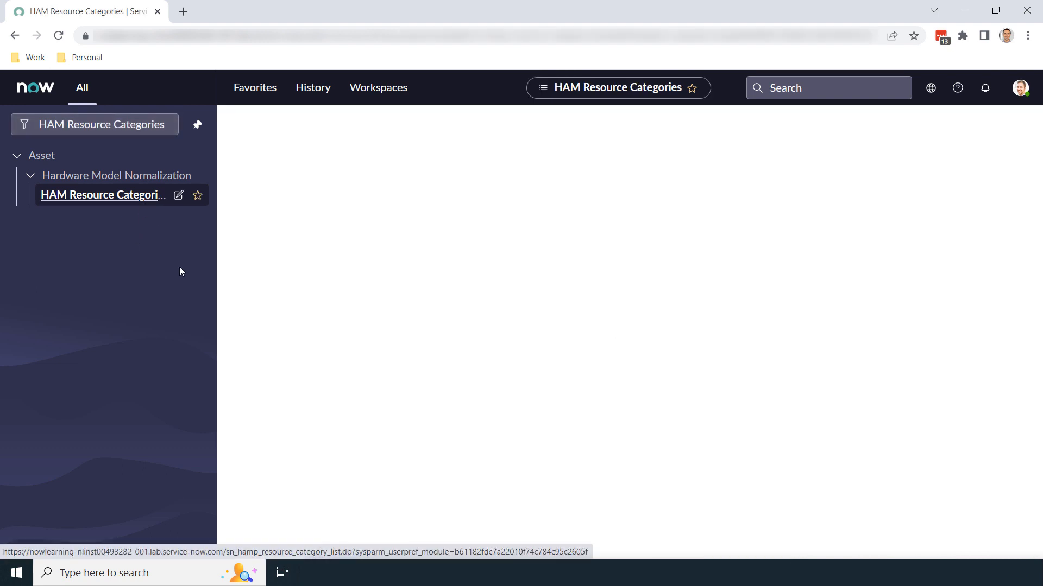
Step: Review the four opted-out categories and open the Mobile Device record
left_click(103, 194)
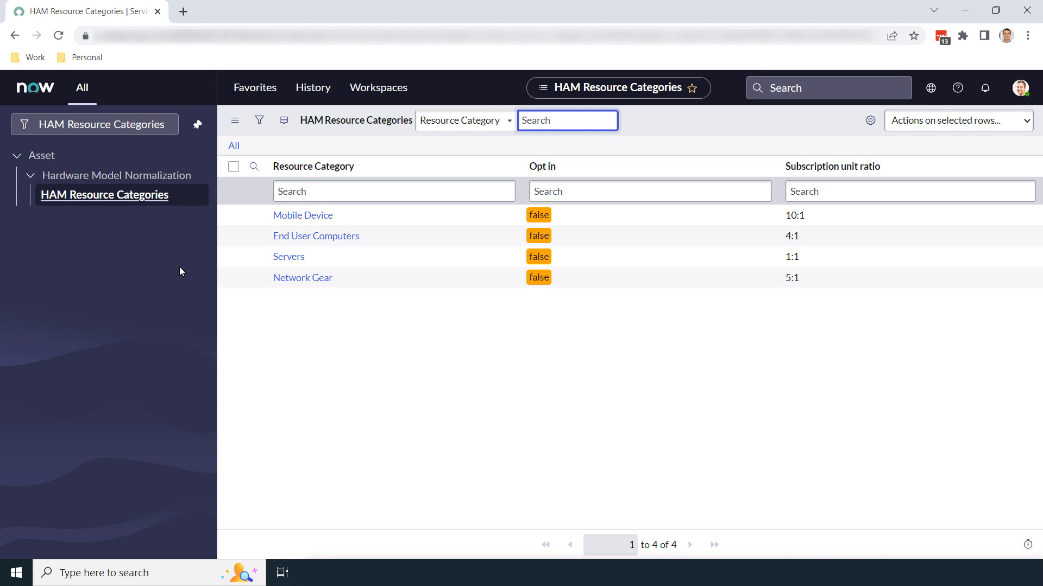
mouse_move(320, 215)
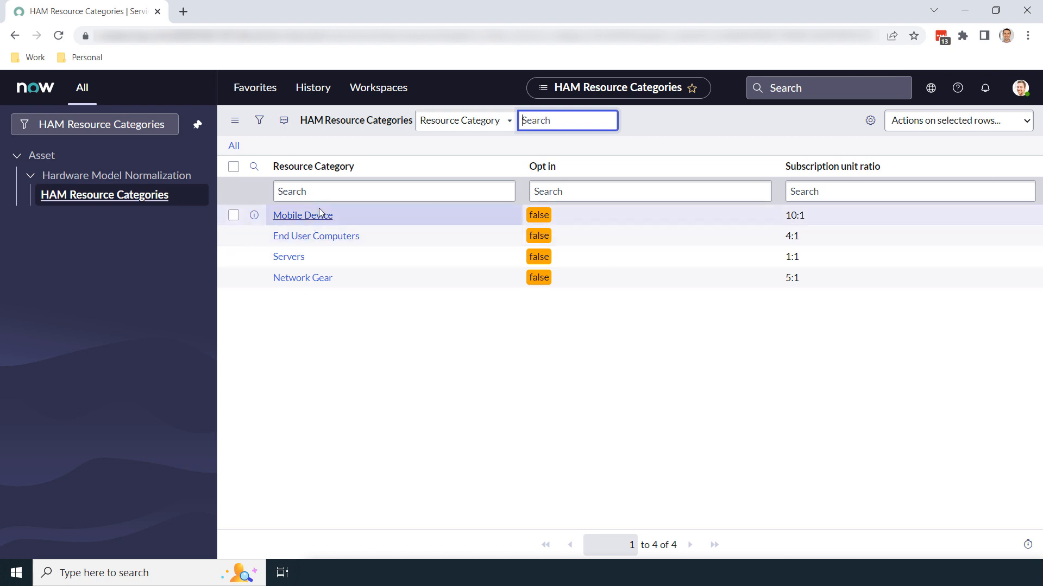
left_click(302, 215)
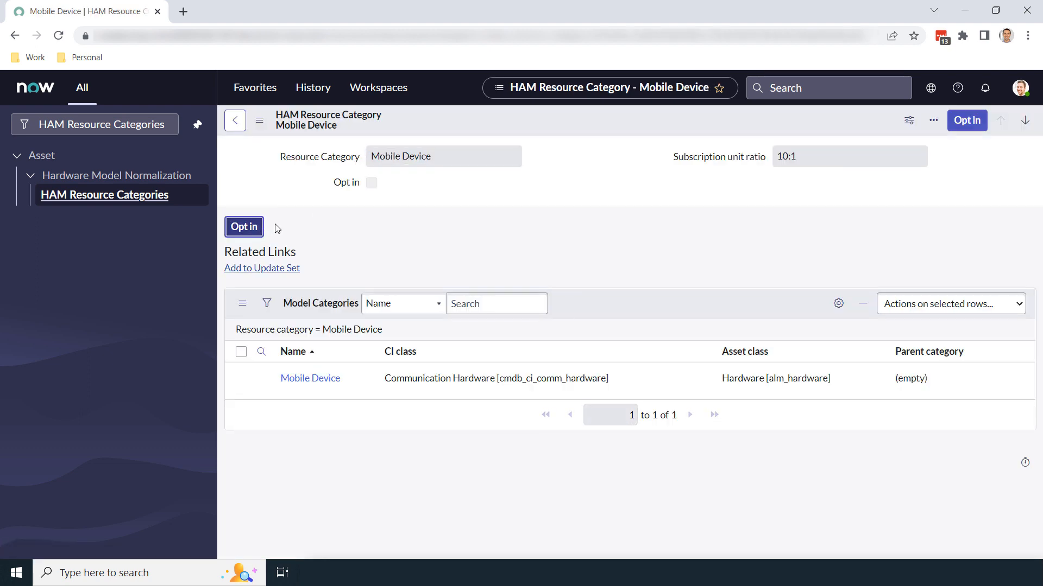
Step: Opt in Mobile Device and return to the HAM Resource Categories list
left_click(244, 227)
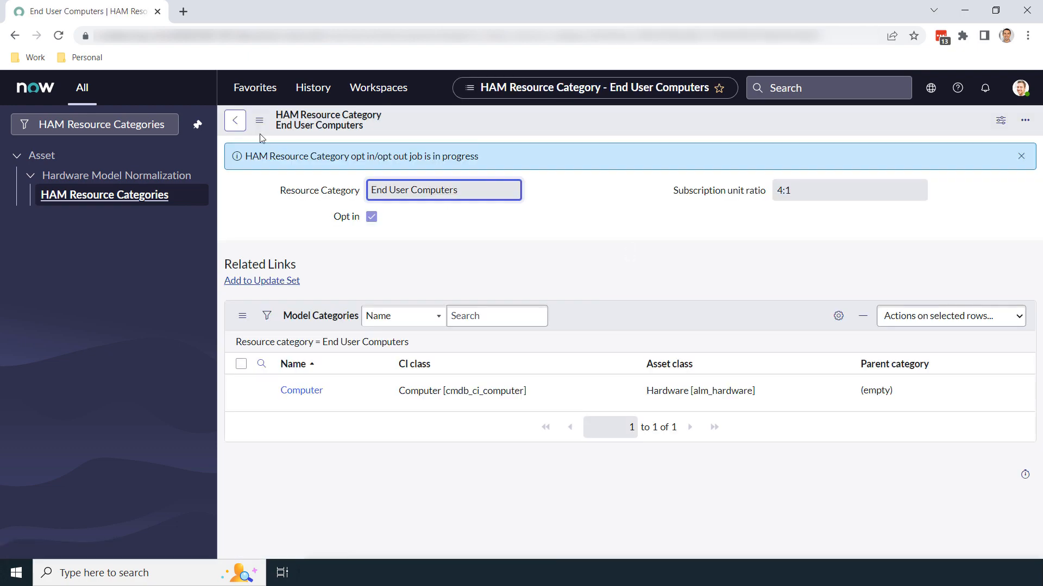
left_click(234, 120)
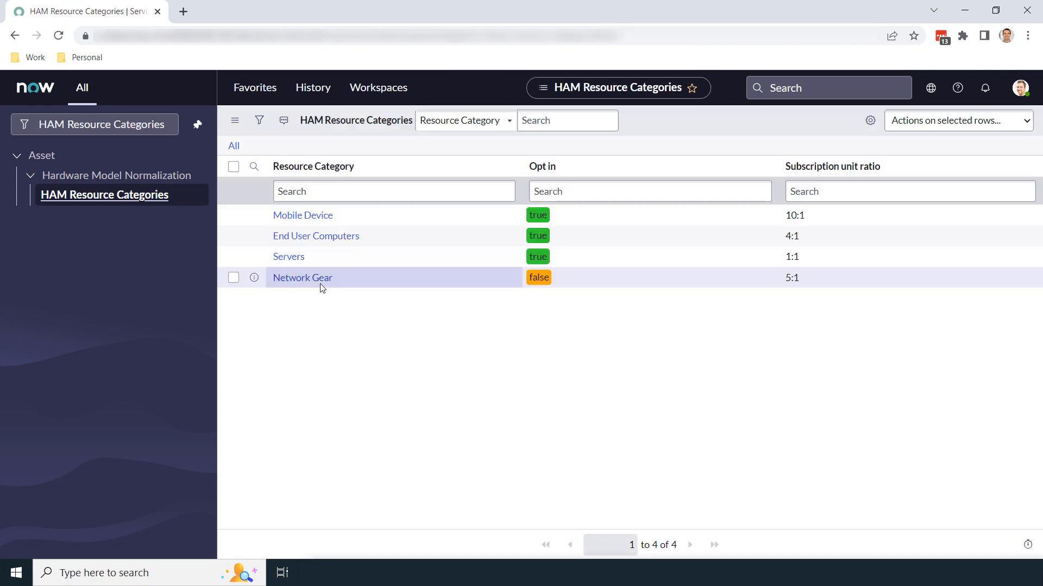
left_click(538, 277)
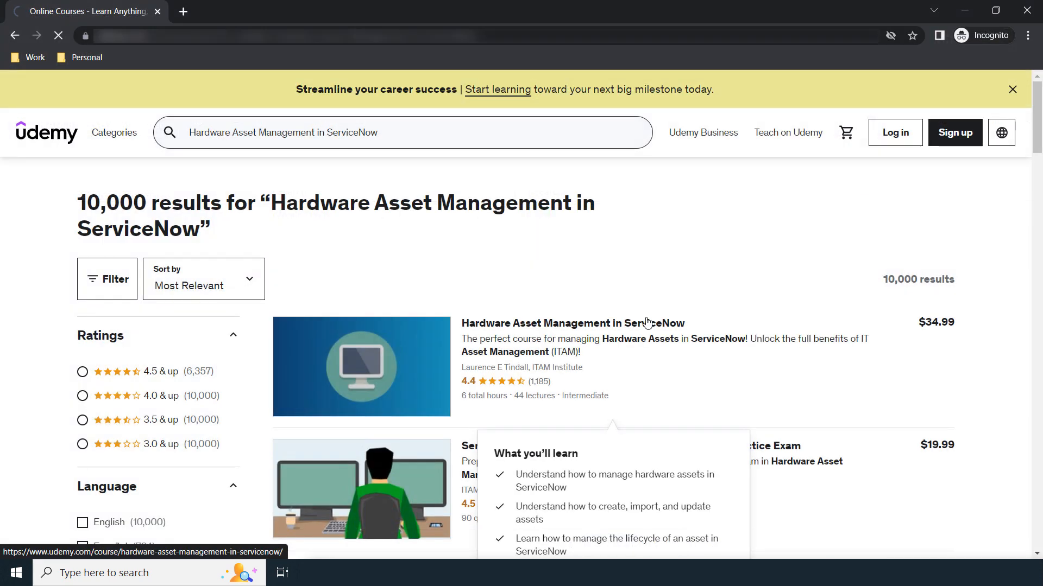
Step: Open the Hardware Asset Management in ServiceNow course and scroll to its curriculum
left_click(571, 323)
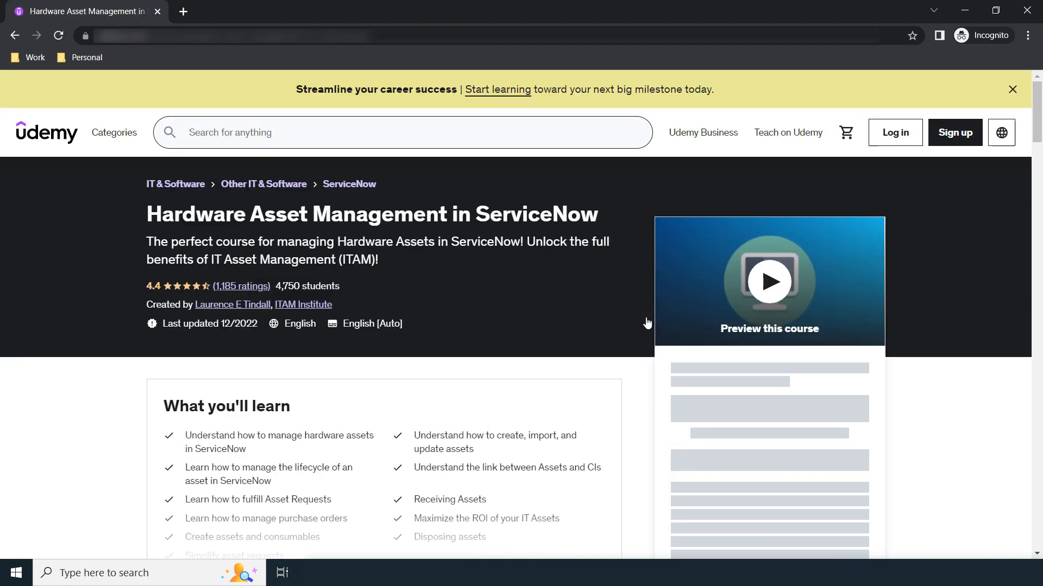
scroll("down", 3)
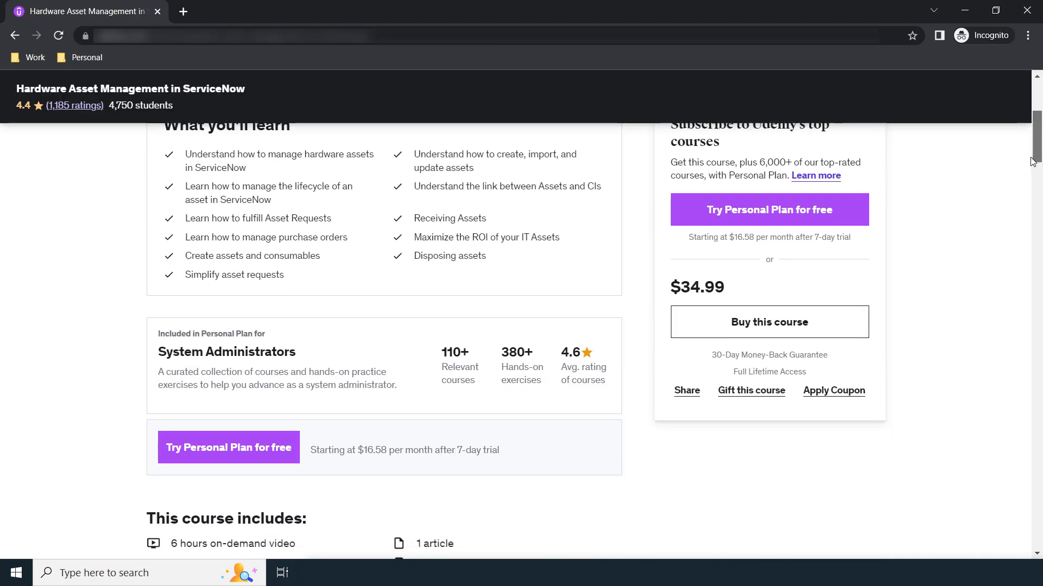
scroll("up", 3)
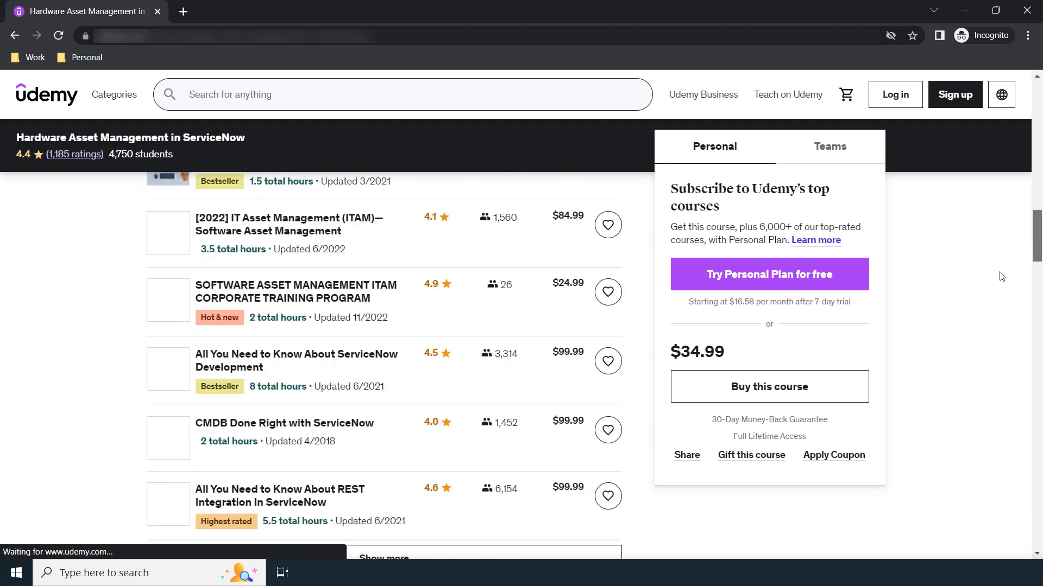
scroll("down", 3)
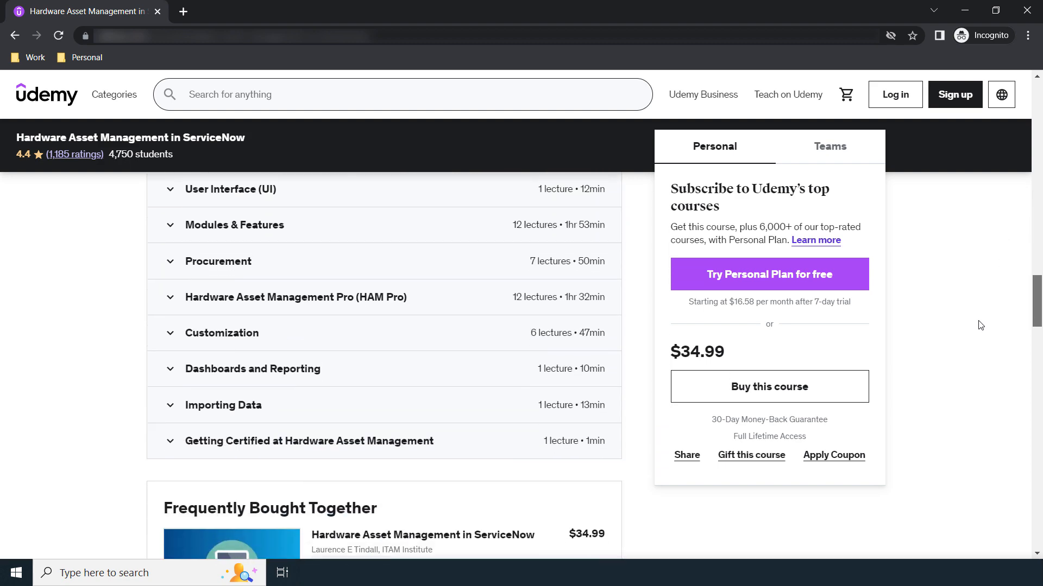